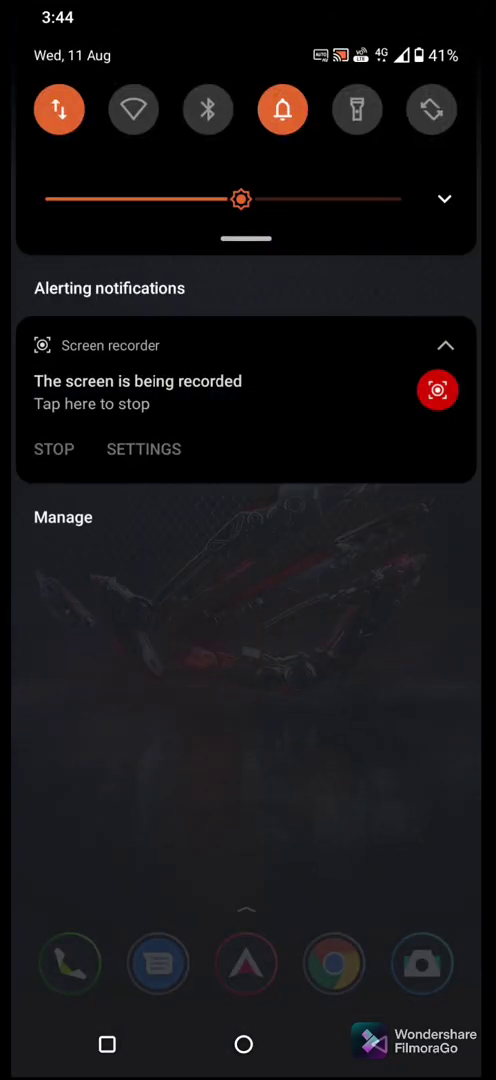
Expand the full quick tiles, view brightness options, then reach Network & internet settings.
click(133, 109)
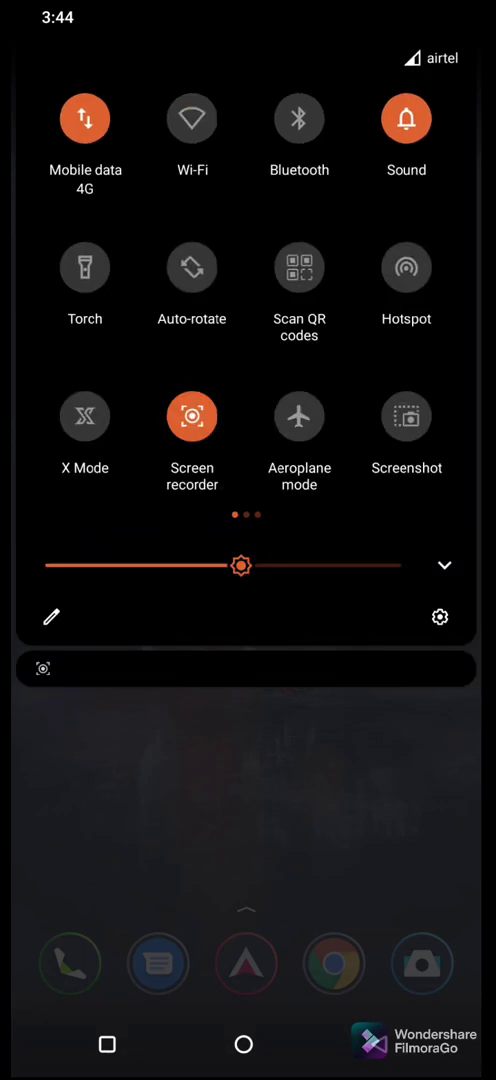
click(191, 119)
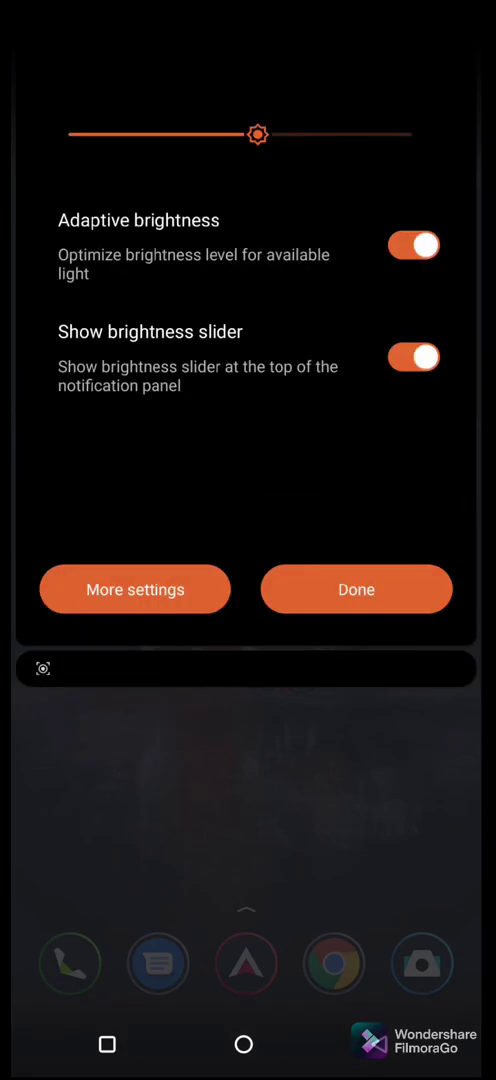
click(355, 589)
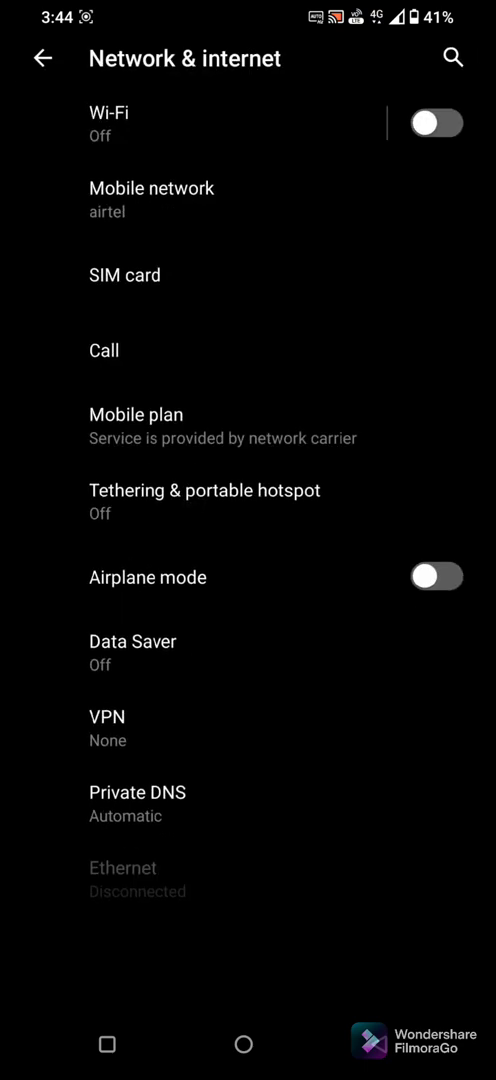
Toggle Wi-Fi twice on the Network & internet page; Wi-Fi stays off.
click(437, 123)
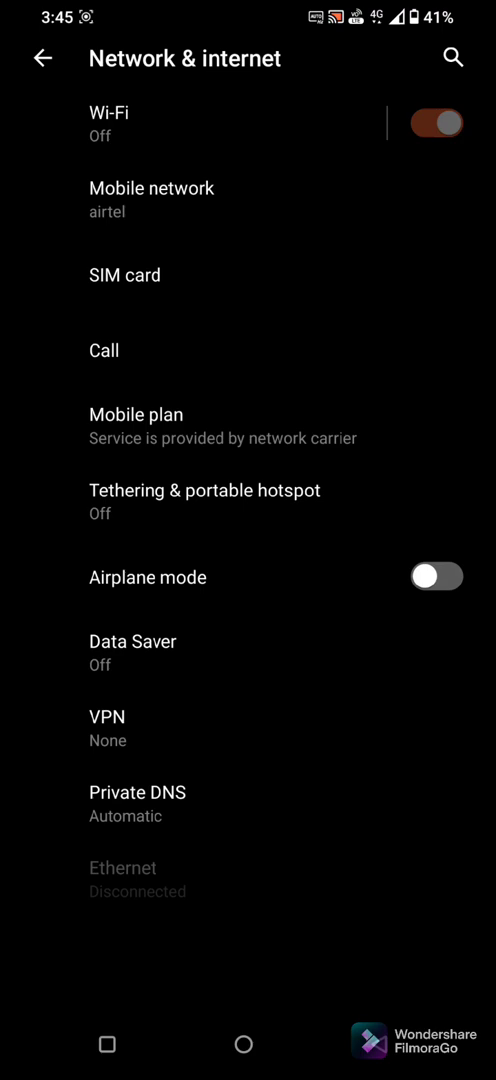
click(113, 112)
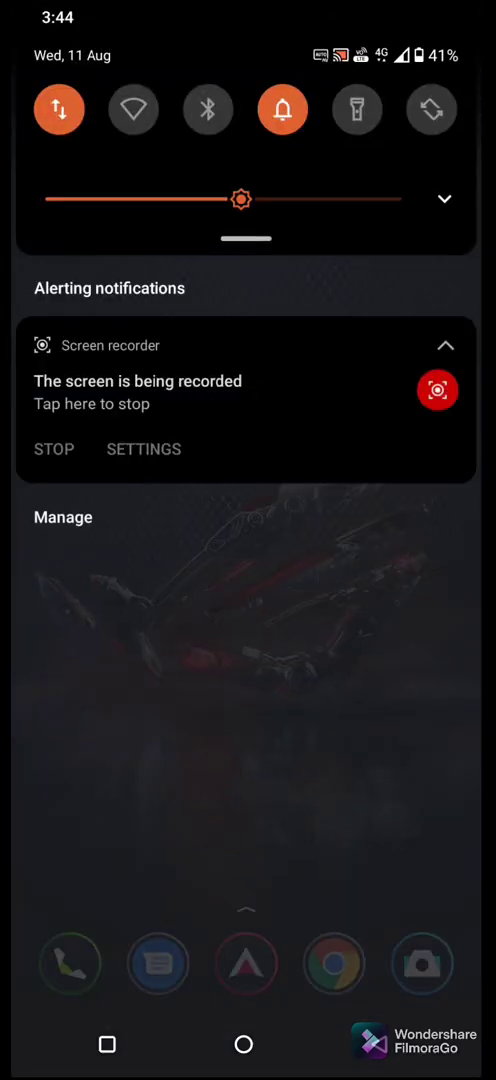
Tap the Wi-Fi quick tile in compact and expanded panels, then close to home.
click(133, 109)
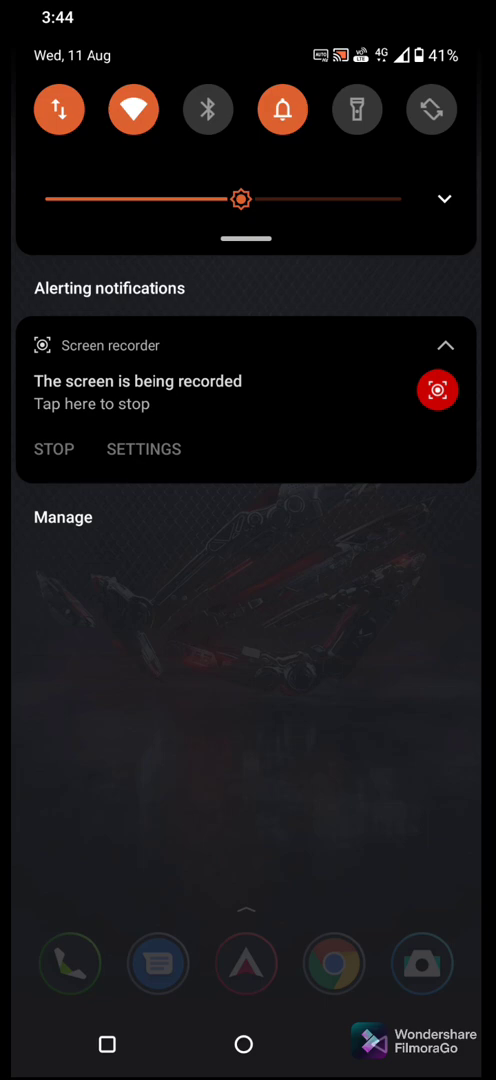
scroll(down, 3)
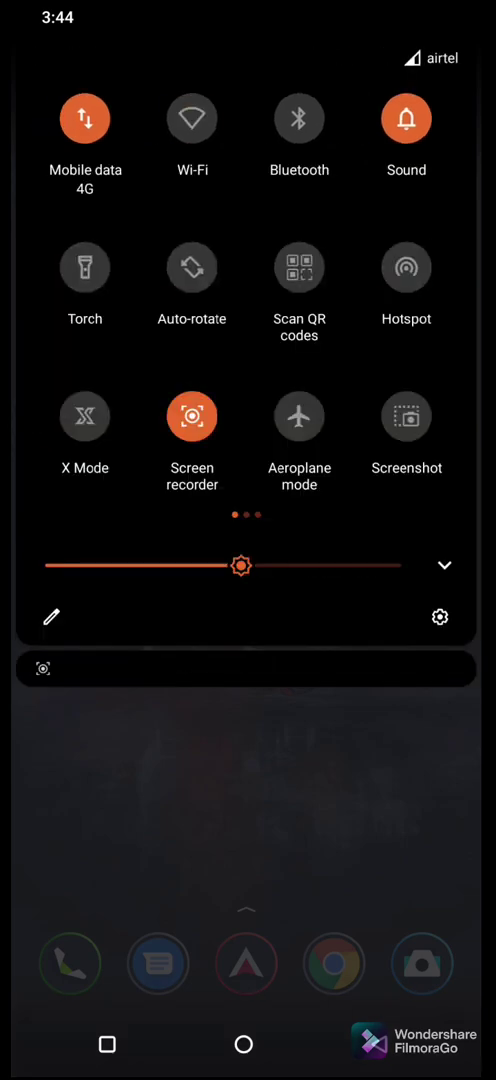
click(191, 118)
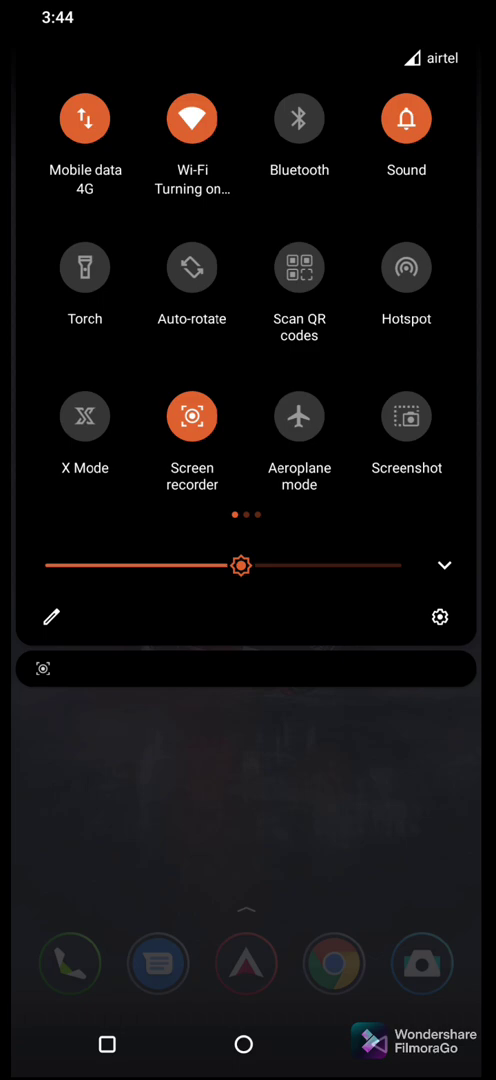
scroll(up, 3)
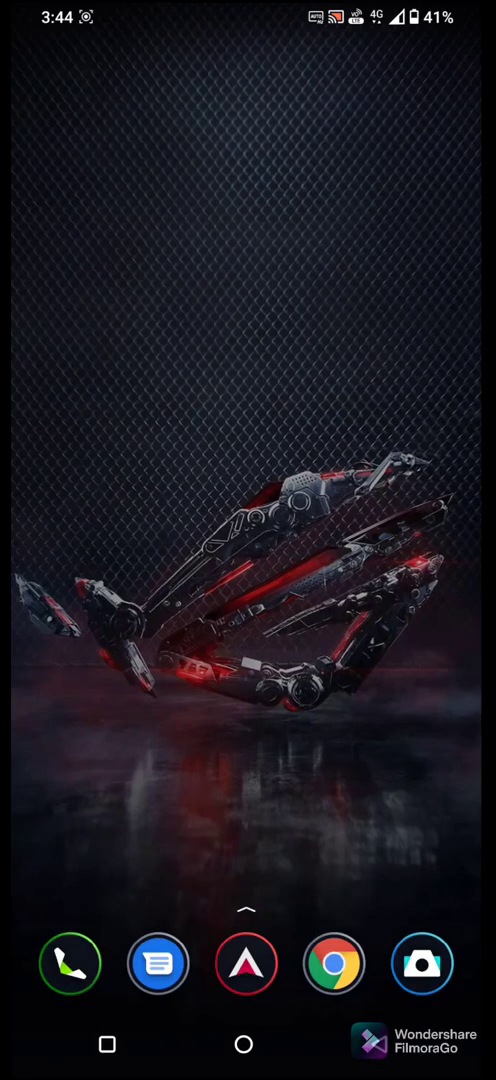
View the Wi-Fi page and Advanced Wi-Fi preferences, then back out to Settings.
scroll(down, 3)
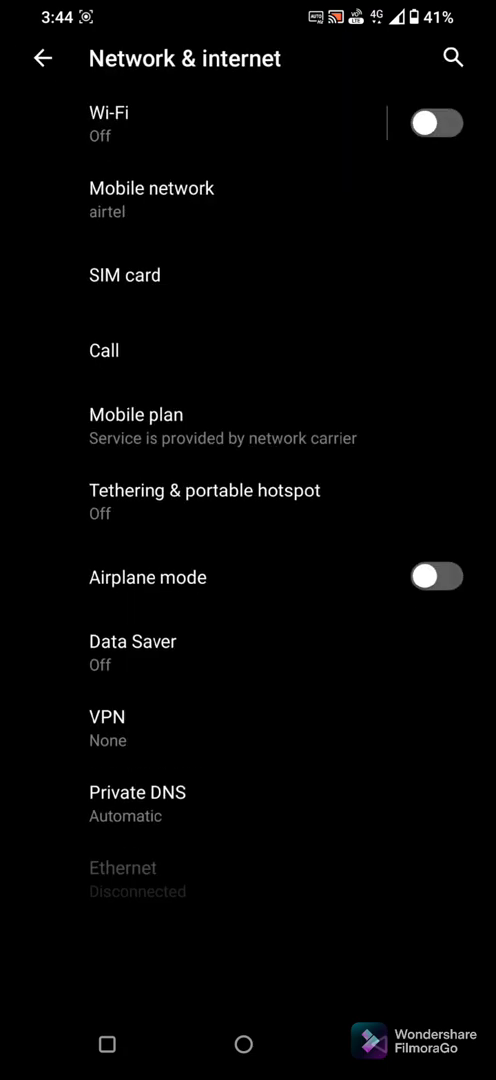
click(436, 122)
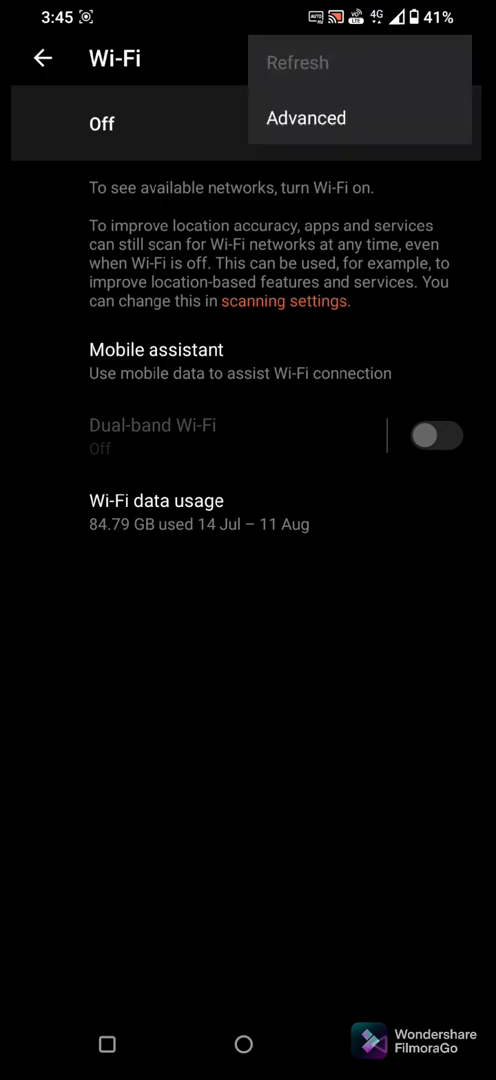
click(306, 117)
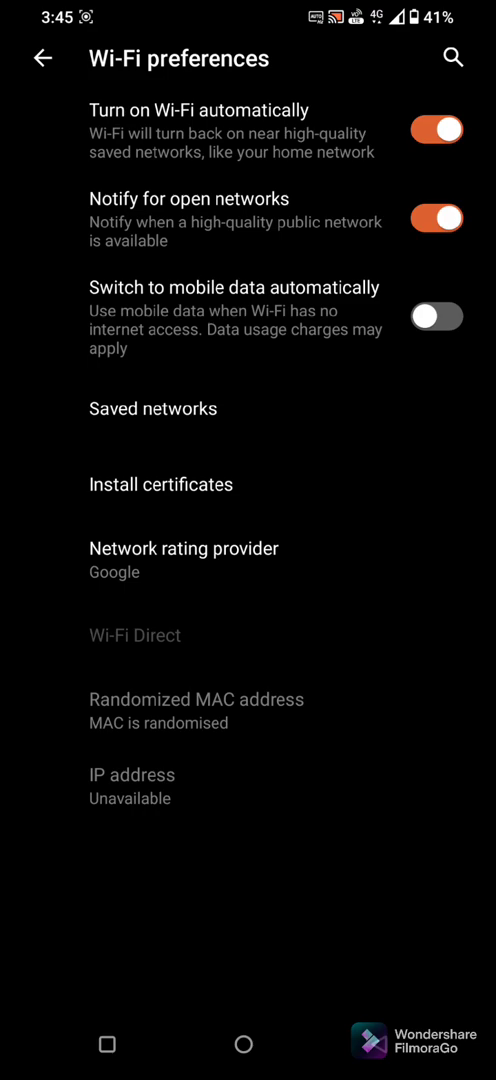
click(40, 58)
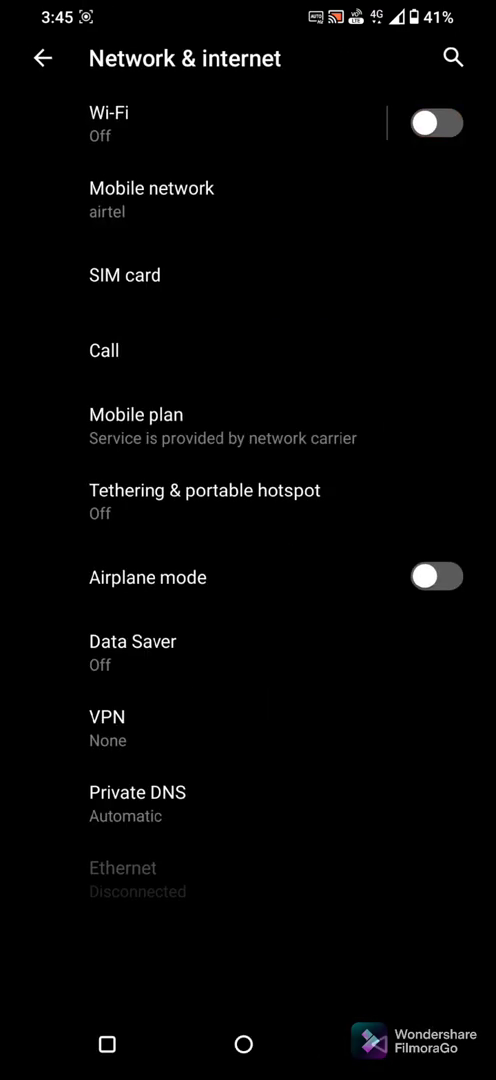
click(41, 58)
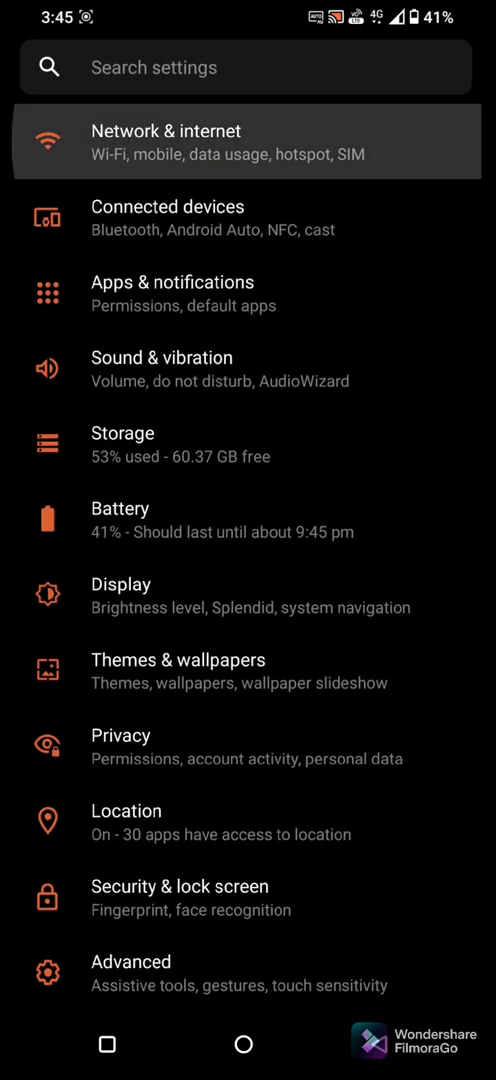
Try switching on the Wi-Fi hotspot, dismiss its sharing notice, and return.
click(245, 141)
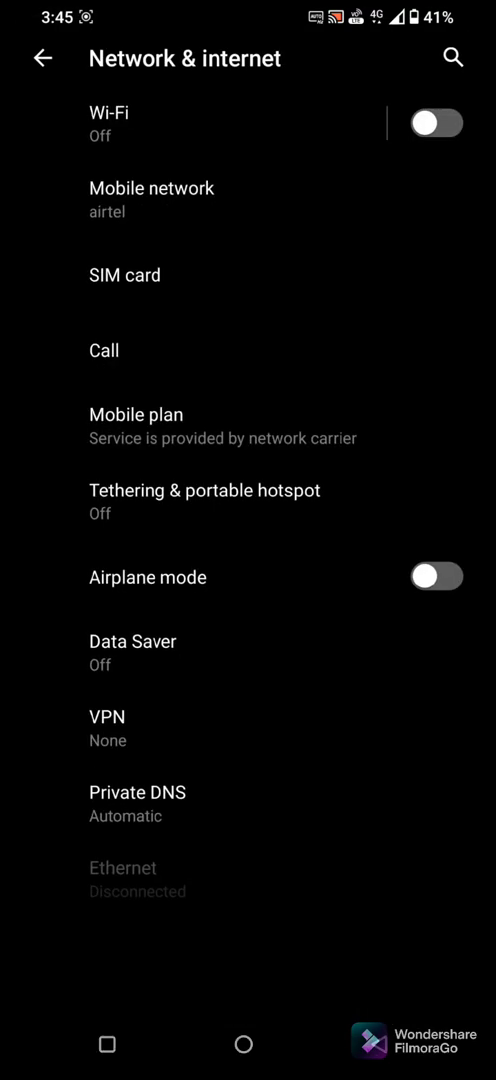
click(204, 490)
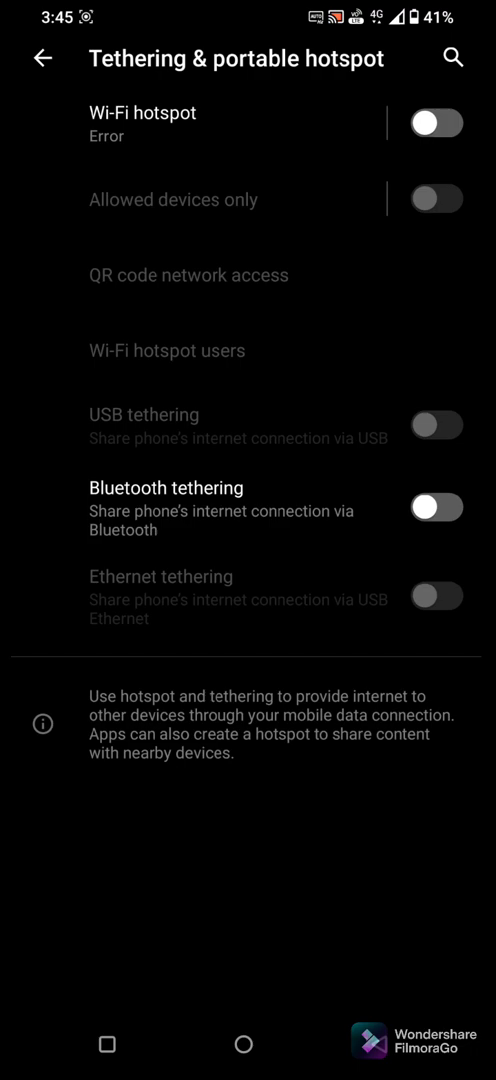
click(435, 123)
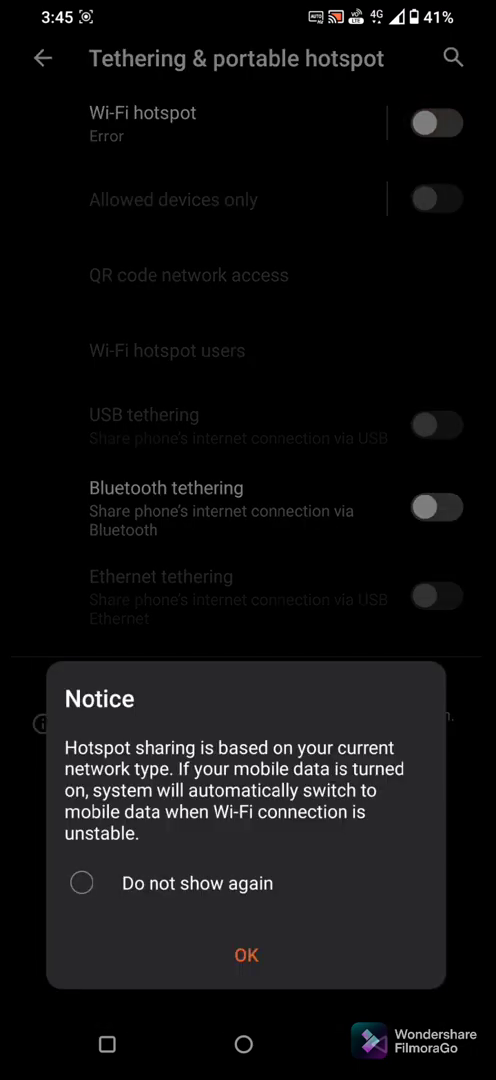
click(245, 954)
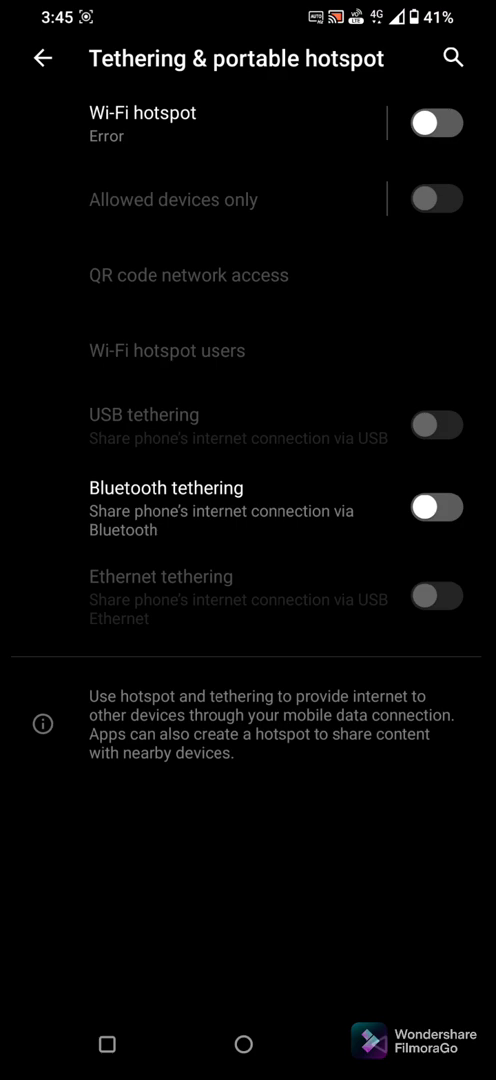
click(40, 58)
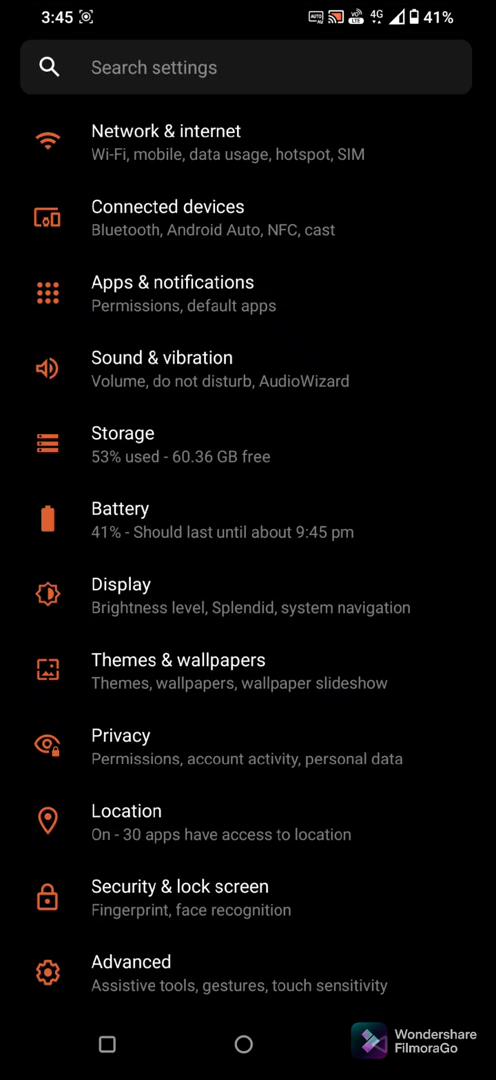
click(243, 1044)
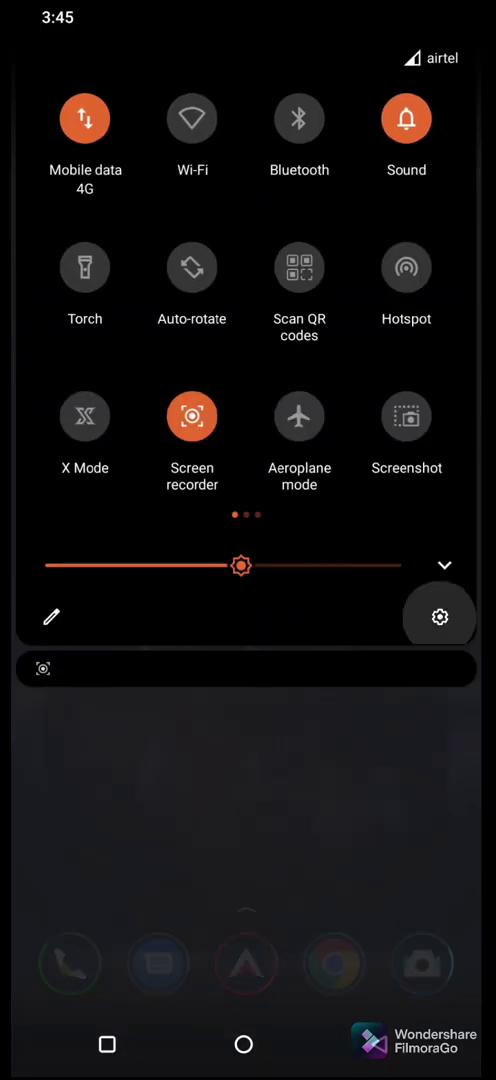
Run System update checks twice, confirming version 18.0840.2106.86 is up to date.
click(438, 616)
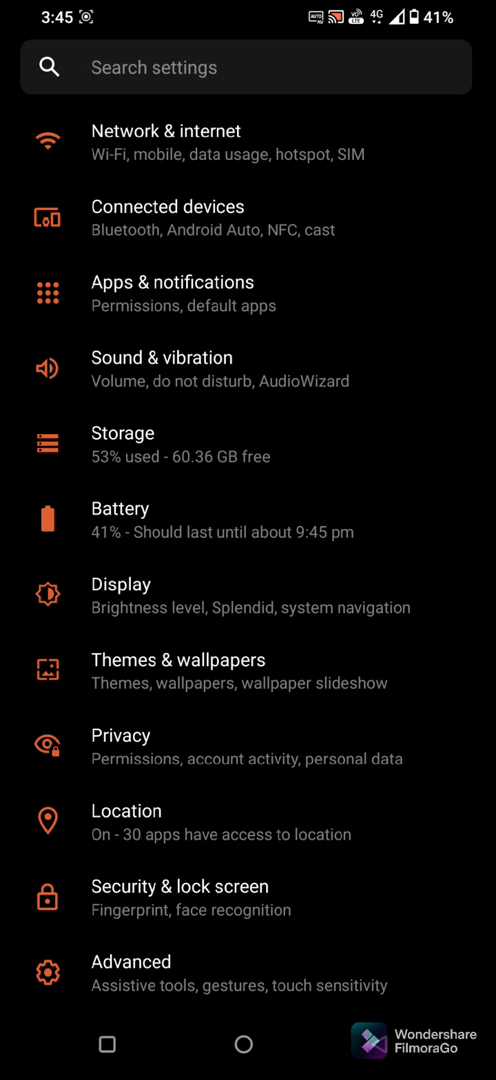
scroll(down, 3)
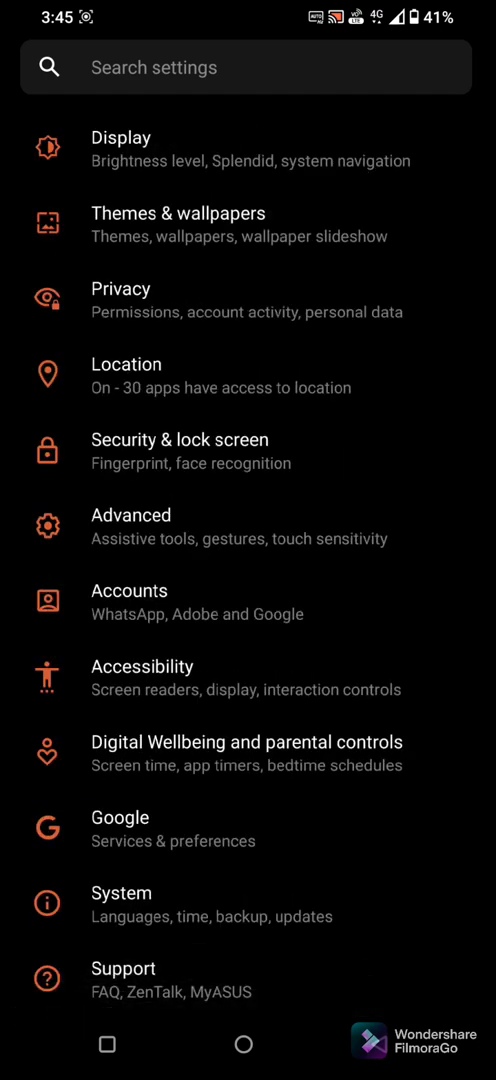
click(122, 892)
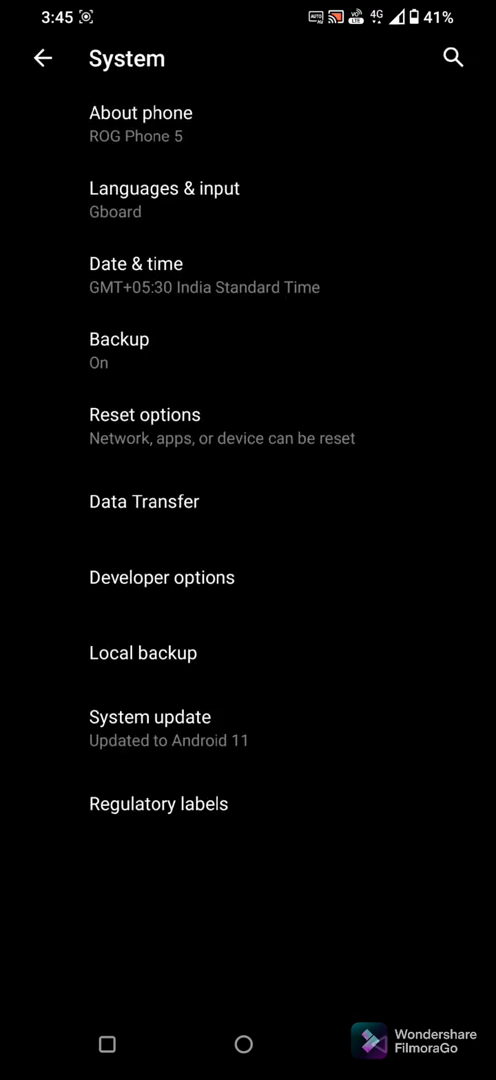
click(149, 717)
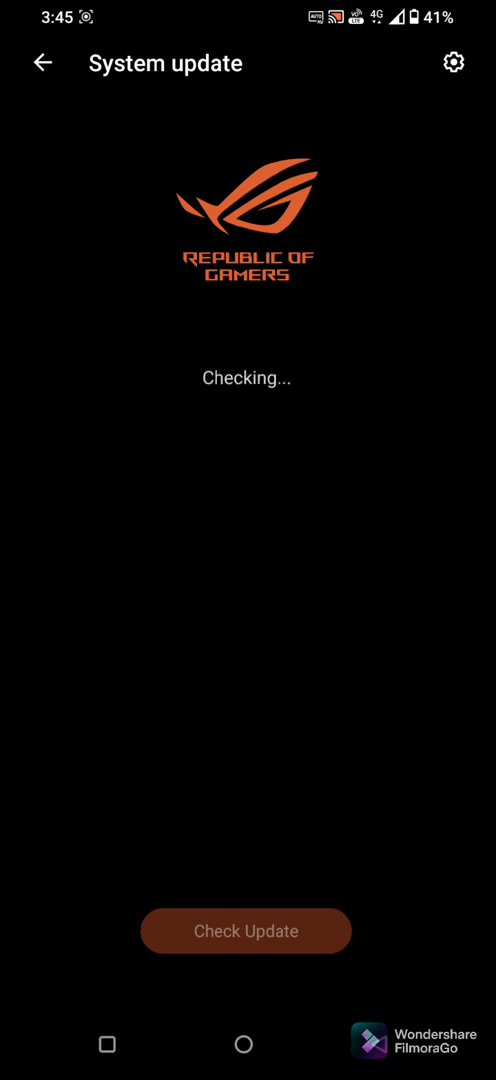
click(245, 931)
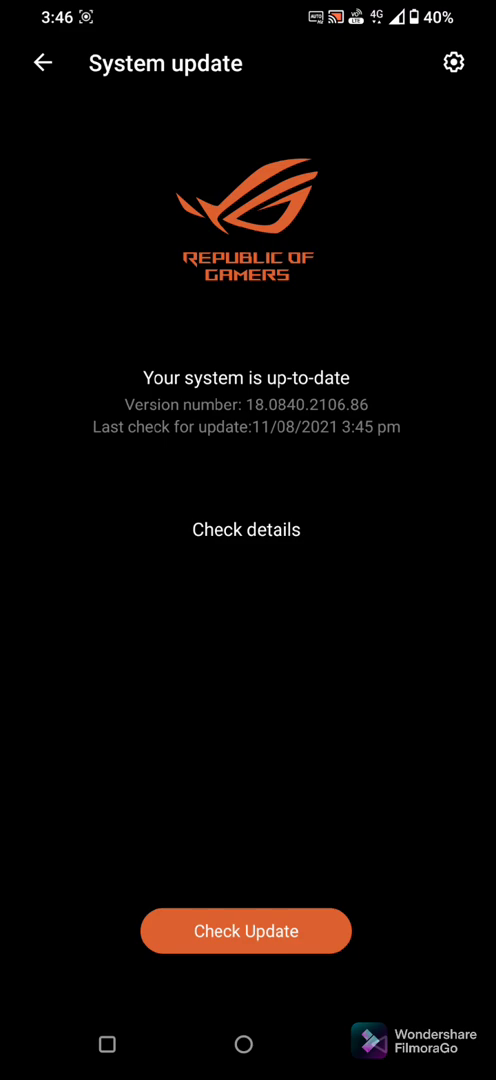
click(245, 930)
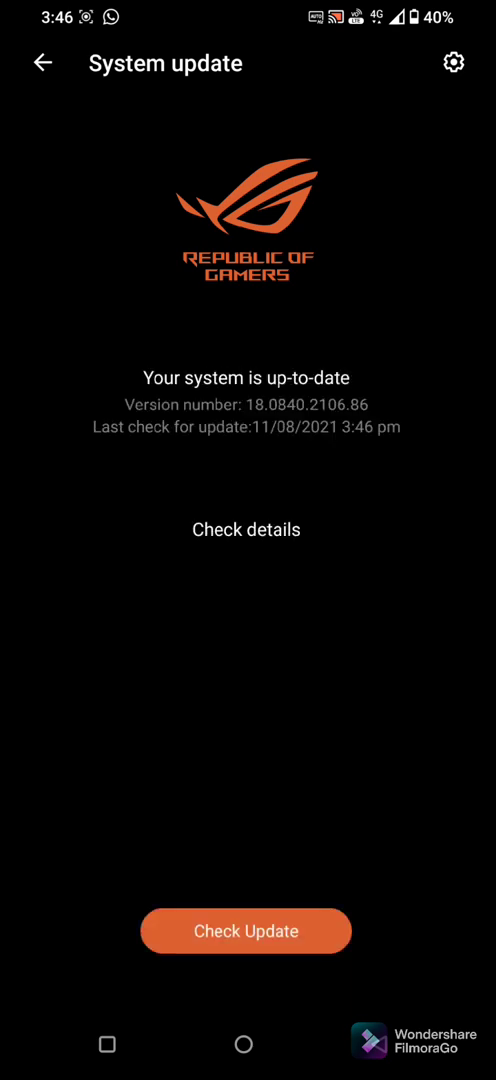
click(41, 62)
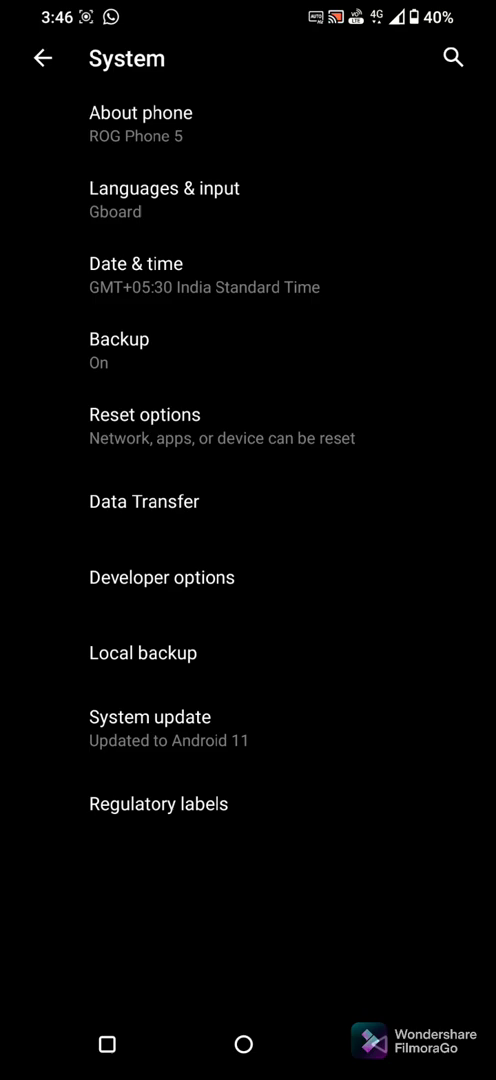
click(40, 57)
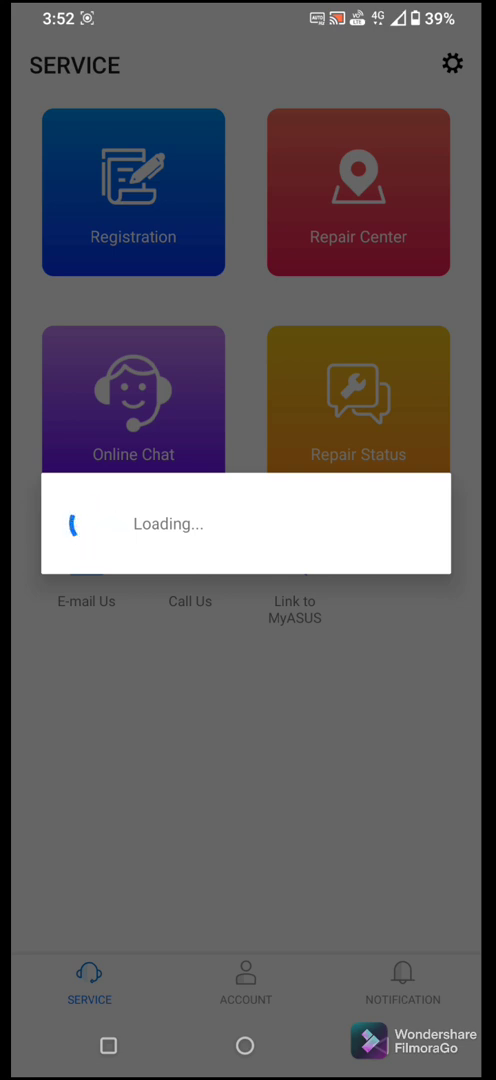
Open the past Online Chat history with an ASUS support agent.
click(133, 400)
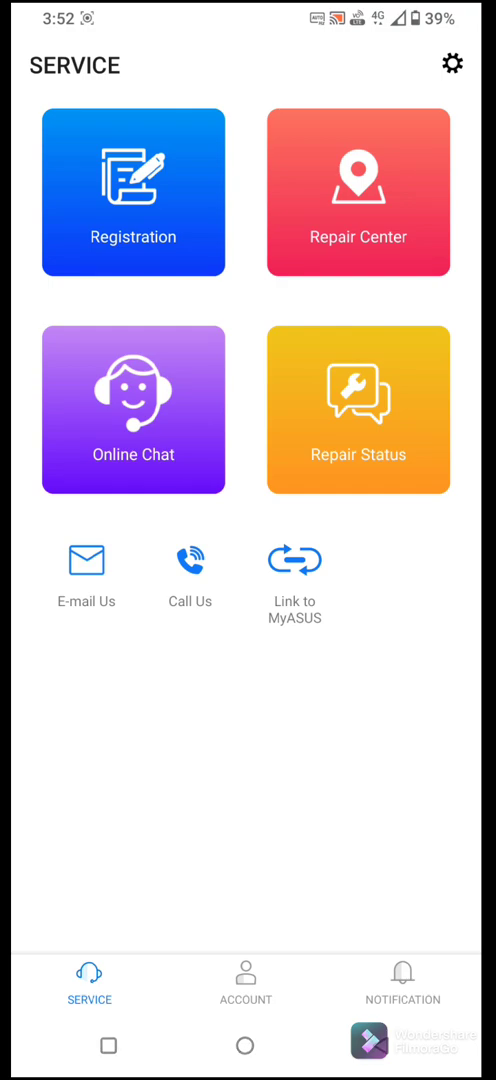
click(133, 409)
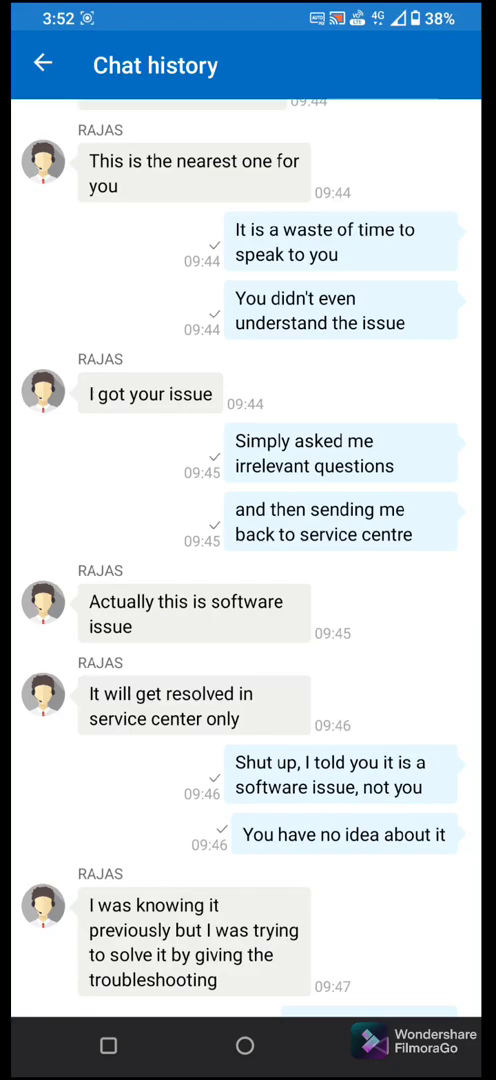
scroll(up, 3)
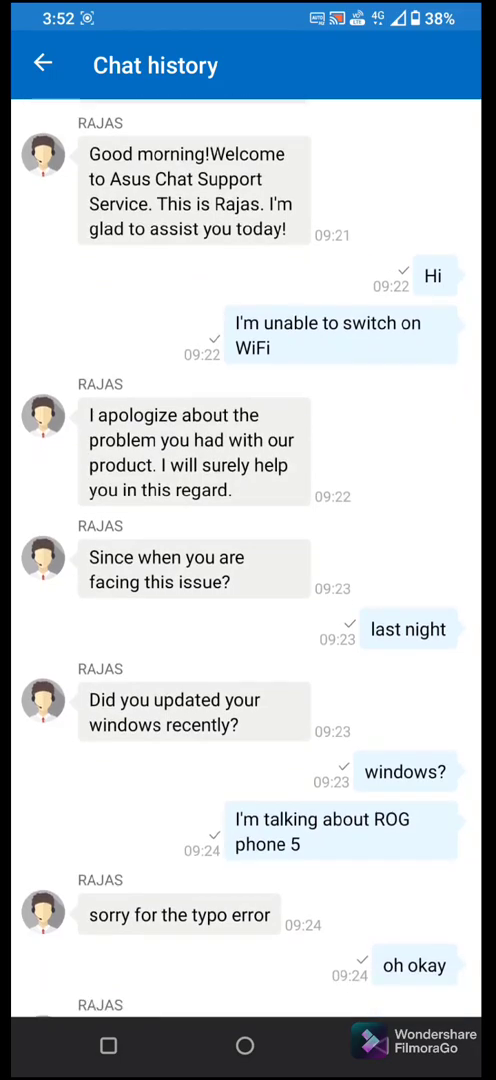
scroll(up, 3)
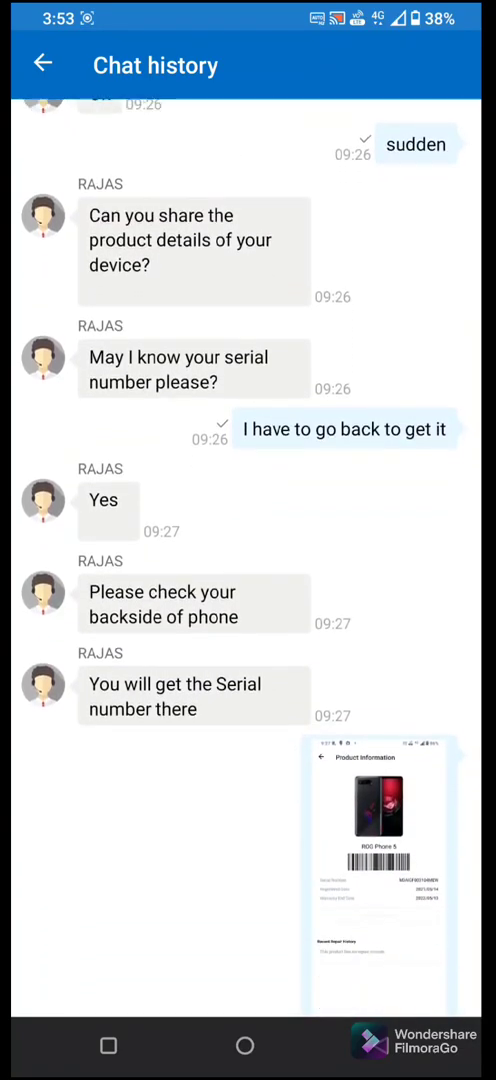
scroll(down, 3)
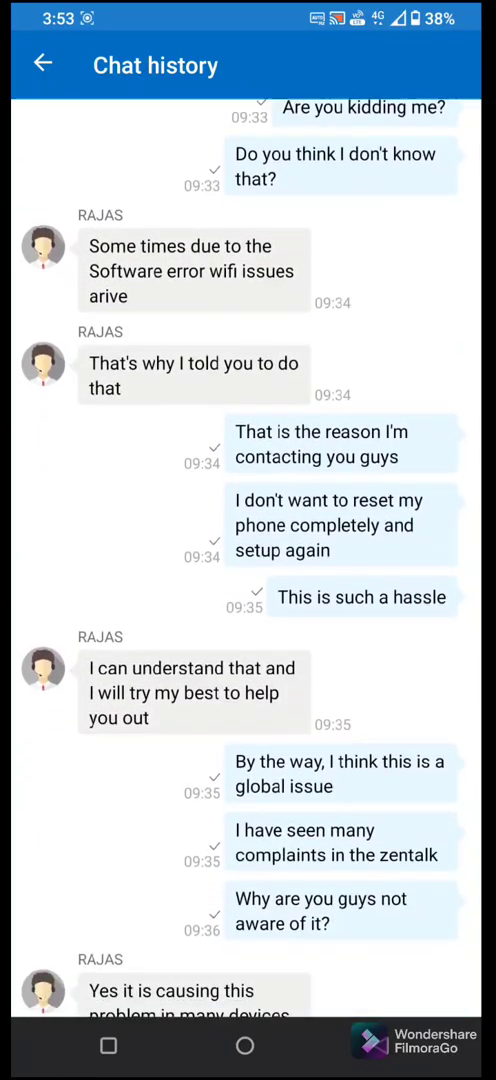
scroll(down, 3)
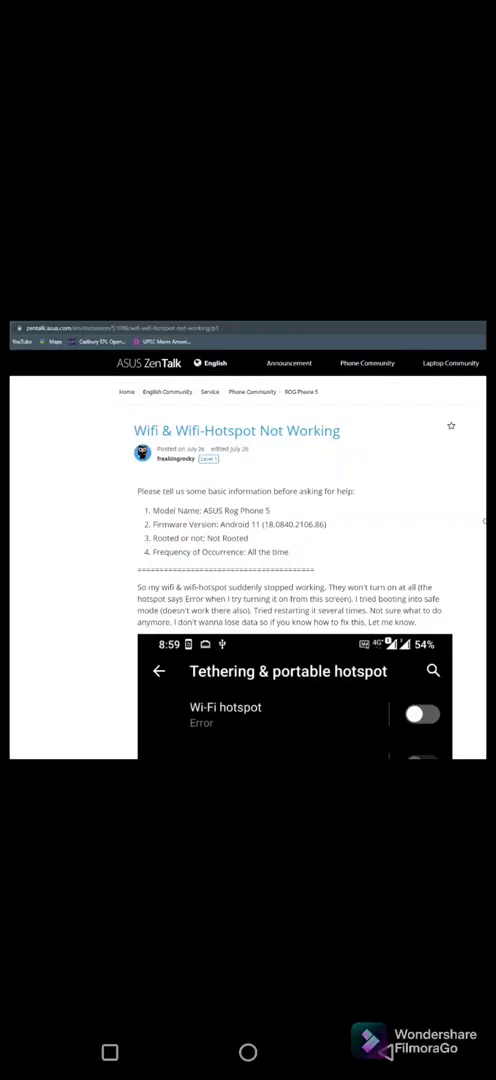
Scroll the ZenTalk thread to another ROG Phone 5 Wi-Fi complaint post.
scroll(down, 3)
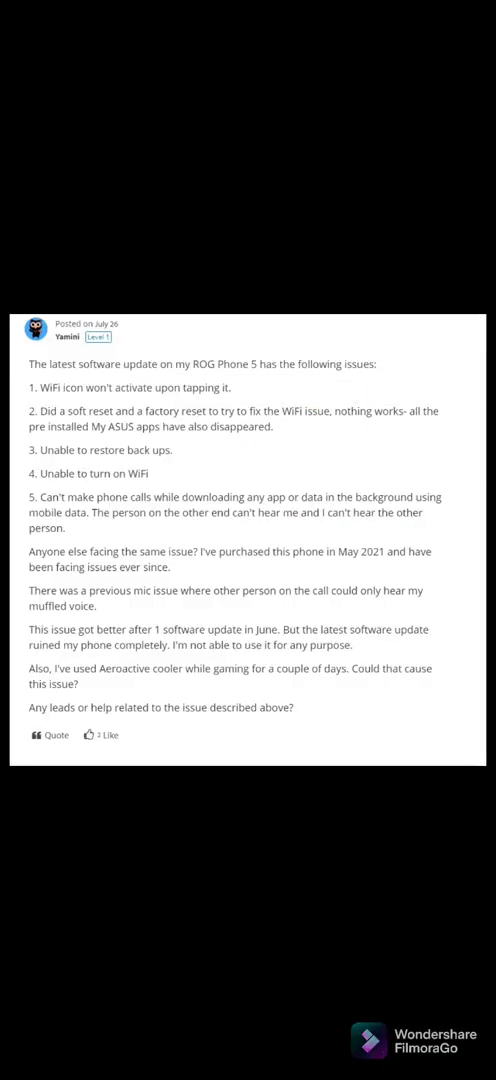